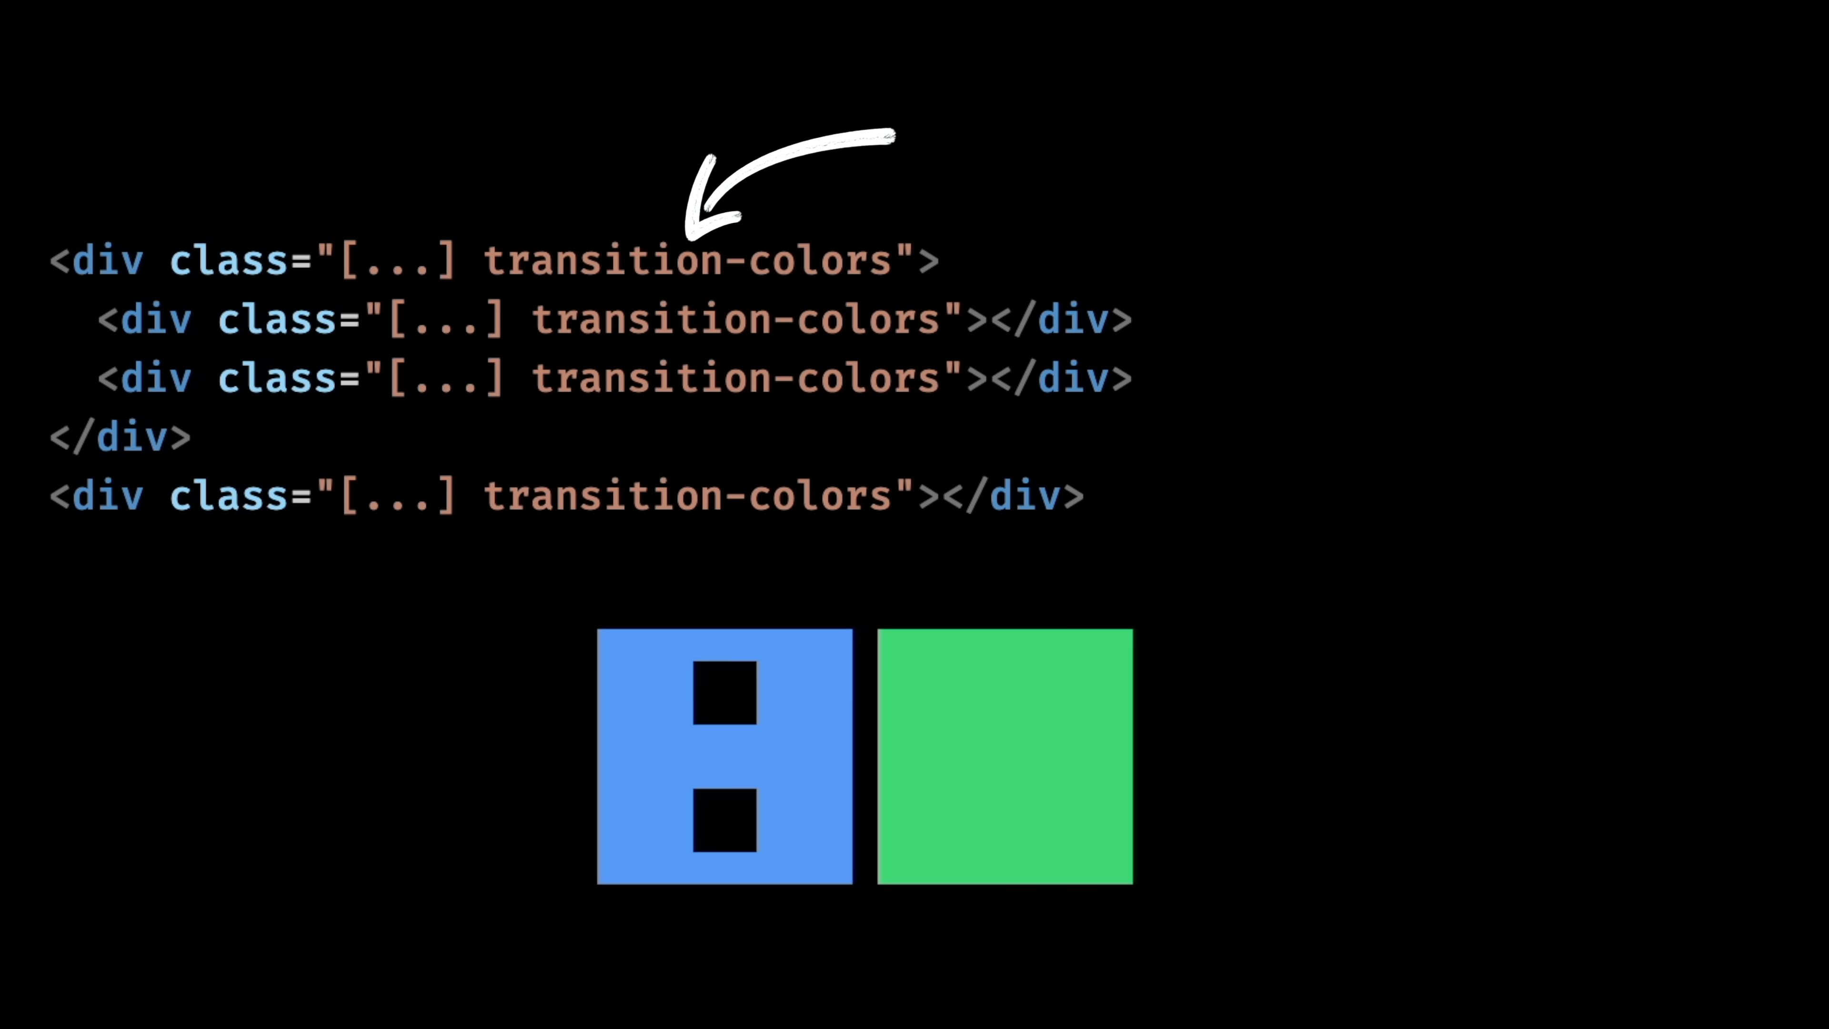
text(duration-300)
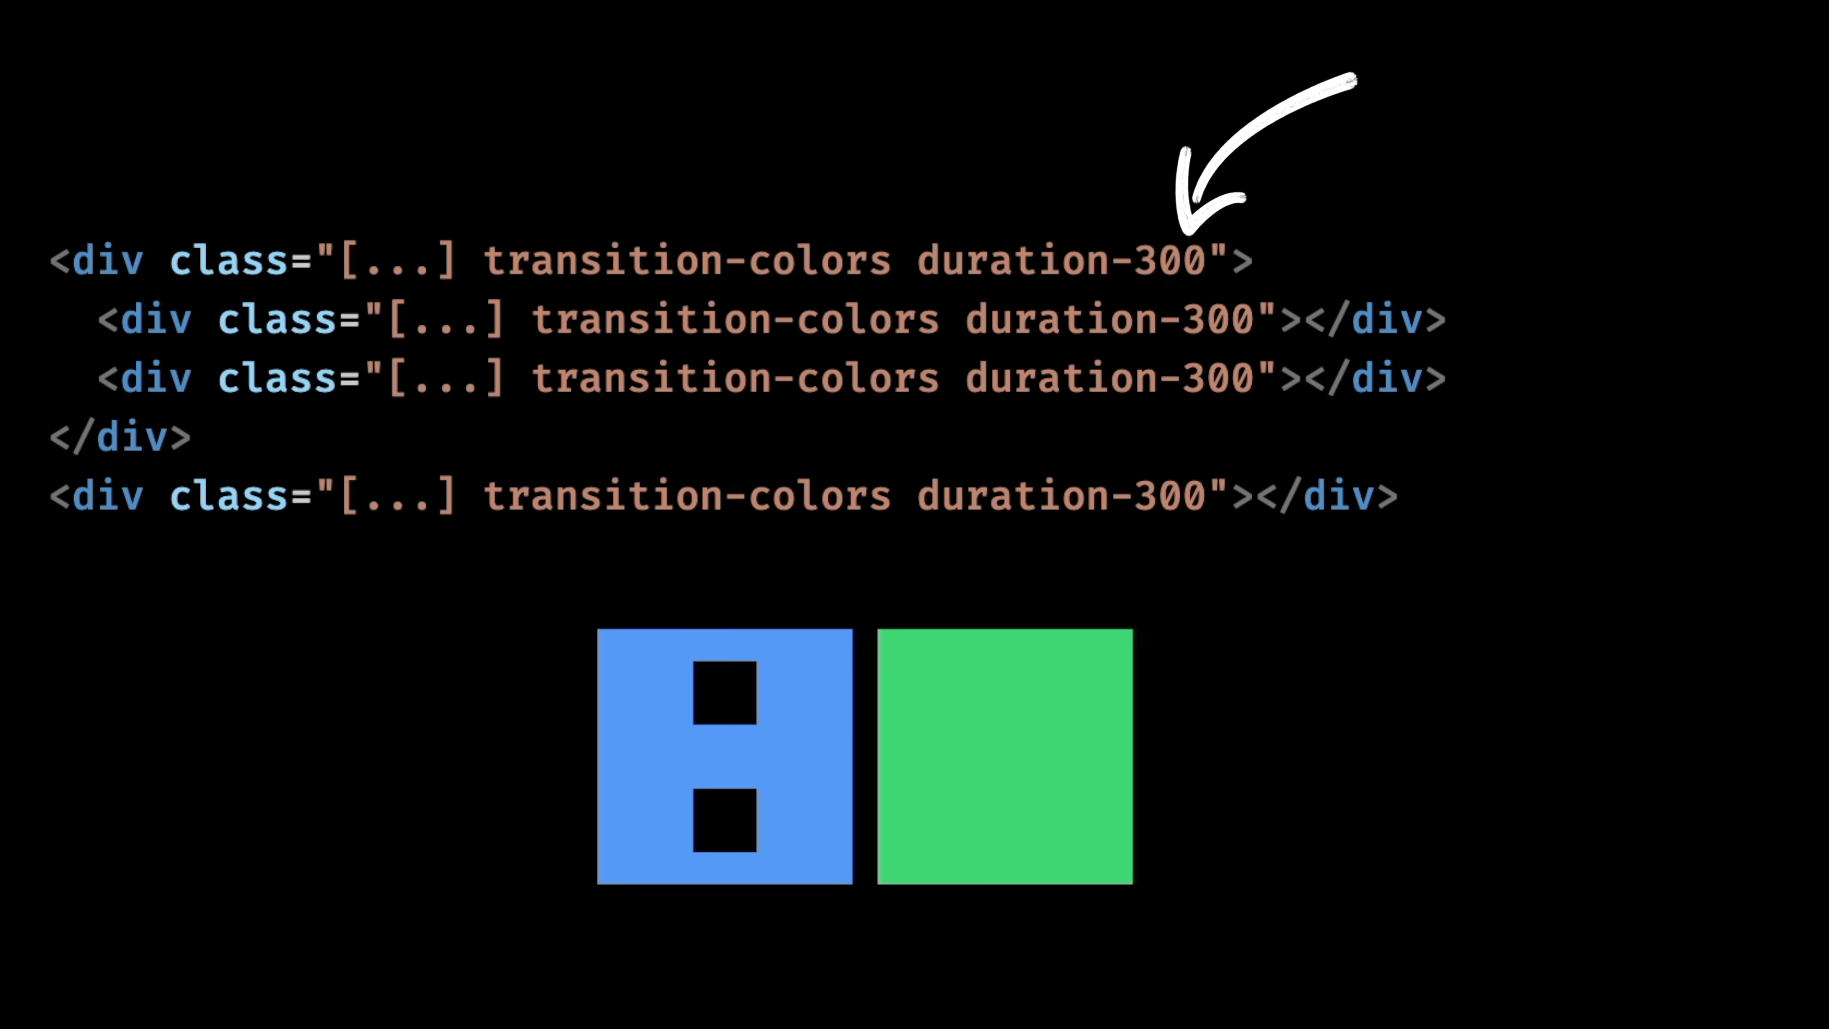